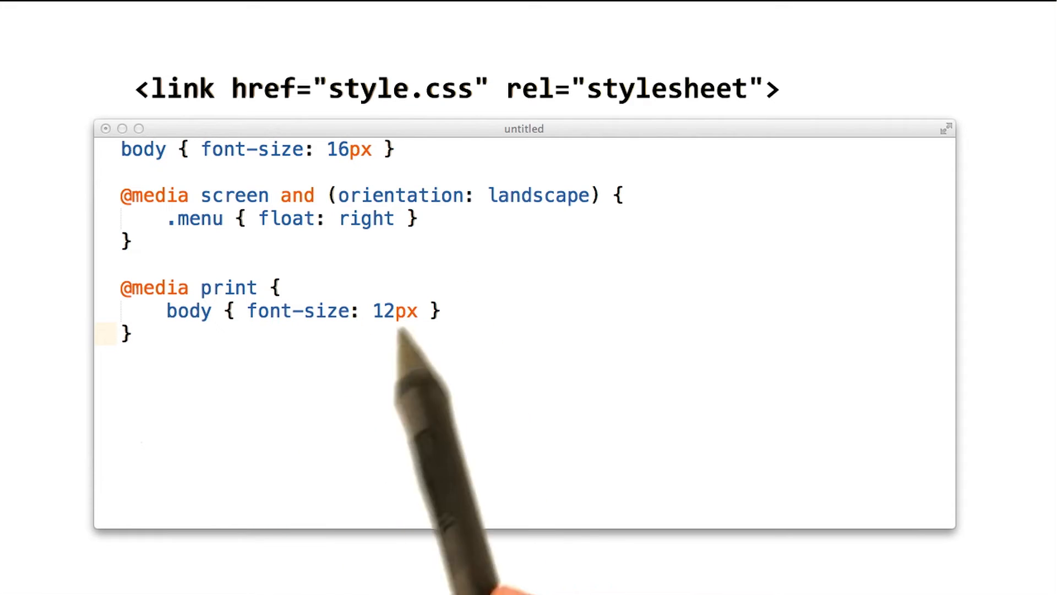
pyautogui.moveTo(304, 567)
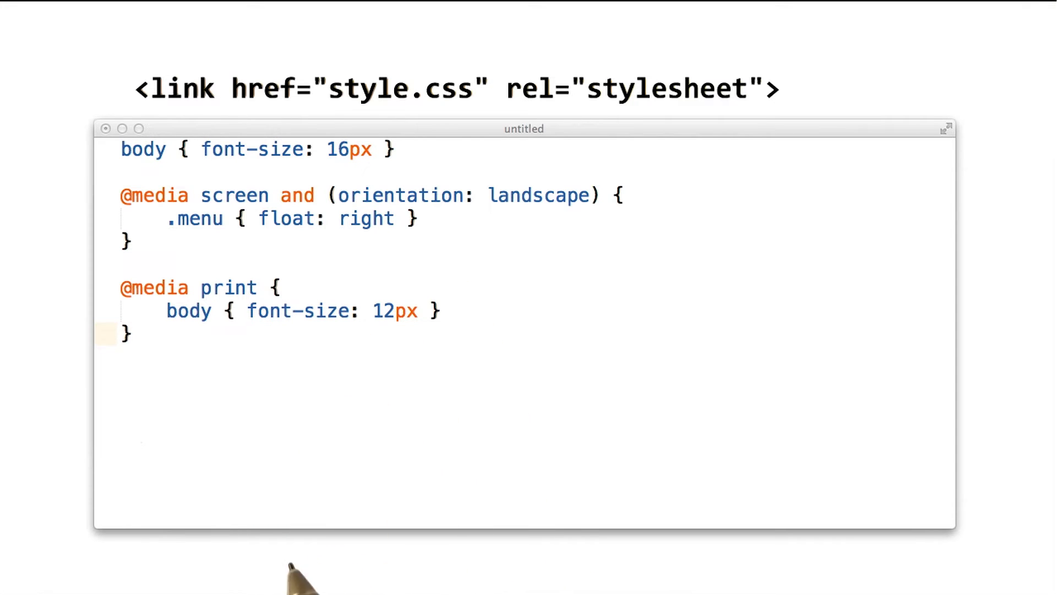
pyautogui.moveTo(398, 486)
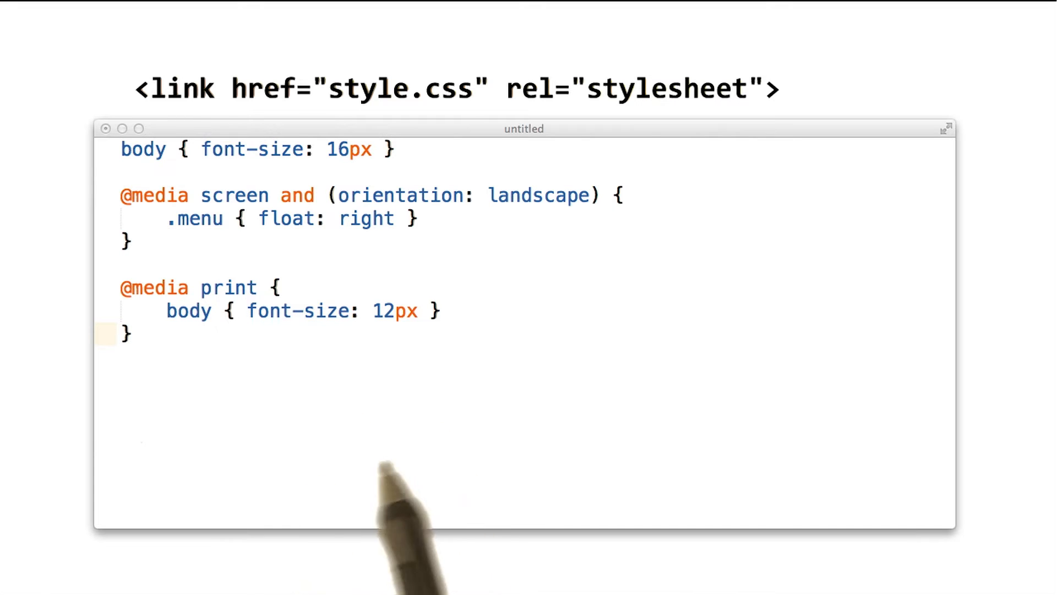
pyautogui.moveTo(351, 499)
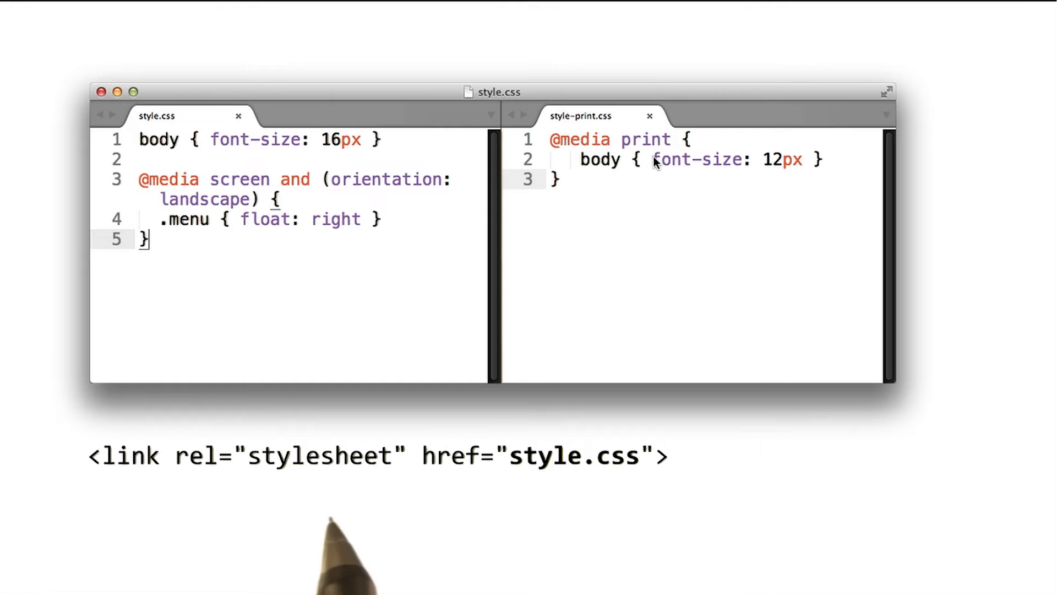
pyautogui.write('<link rel="stylesheet" href="style-print.css">')
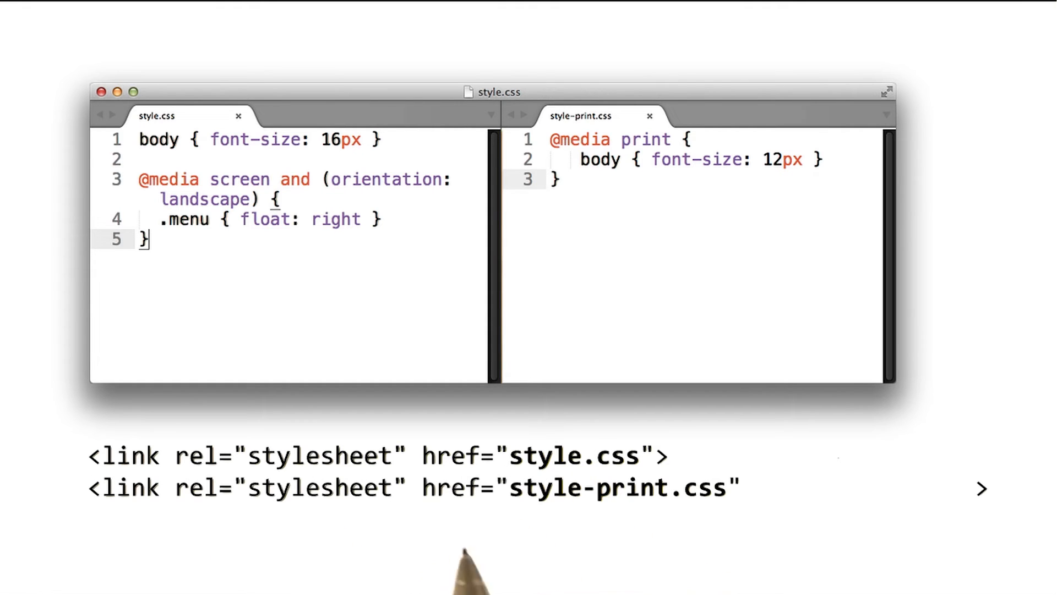
pyautogui.moveTo(324, 553)
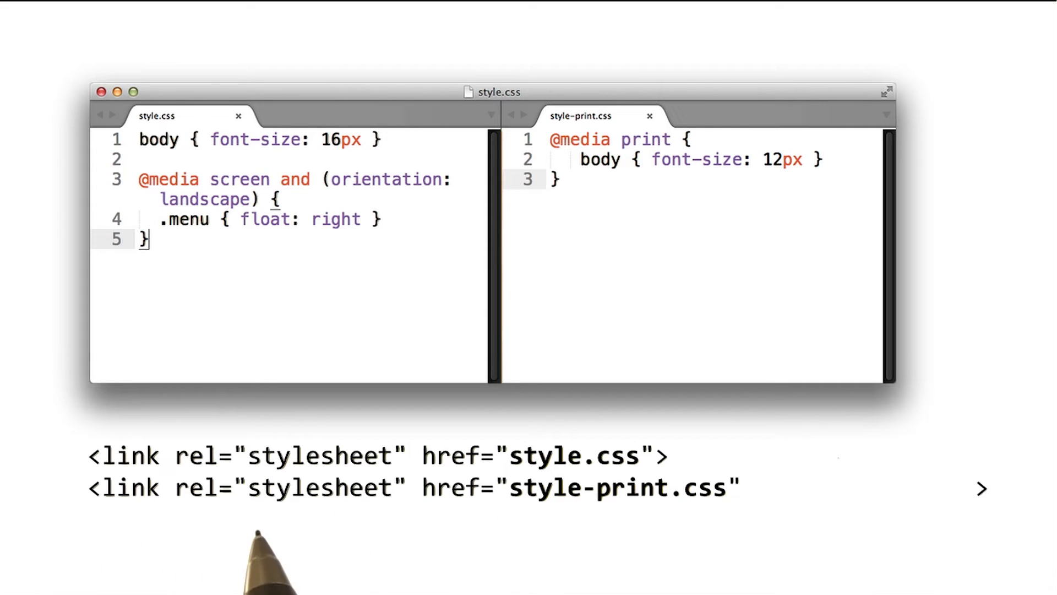
pyautogui.moveTo(296, 580)
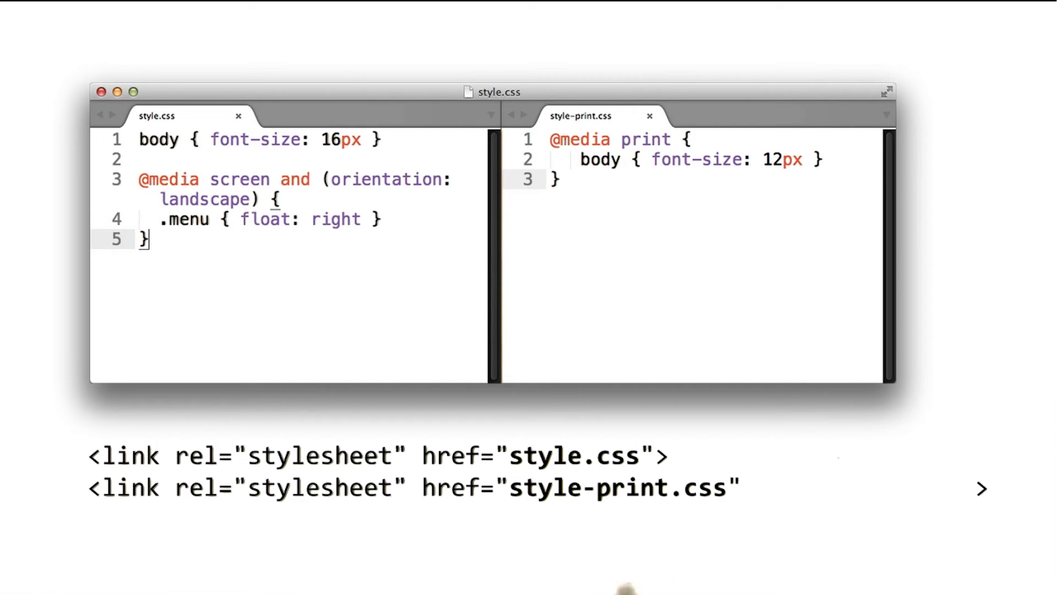
pyautogui.moveTo(472, 573)
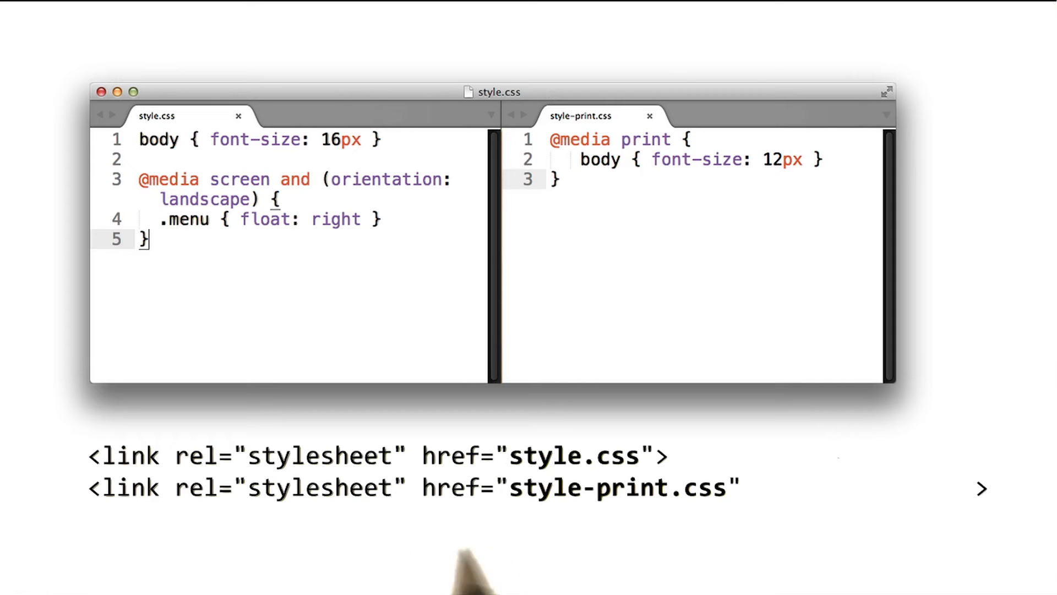
pyautogui.moveTo(580, 560)
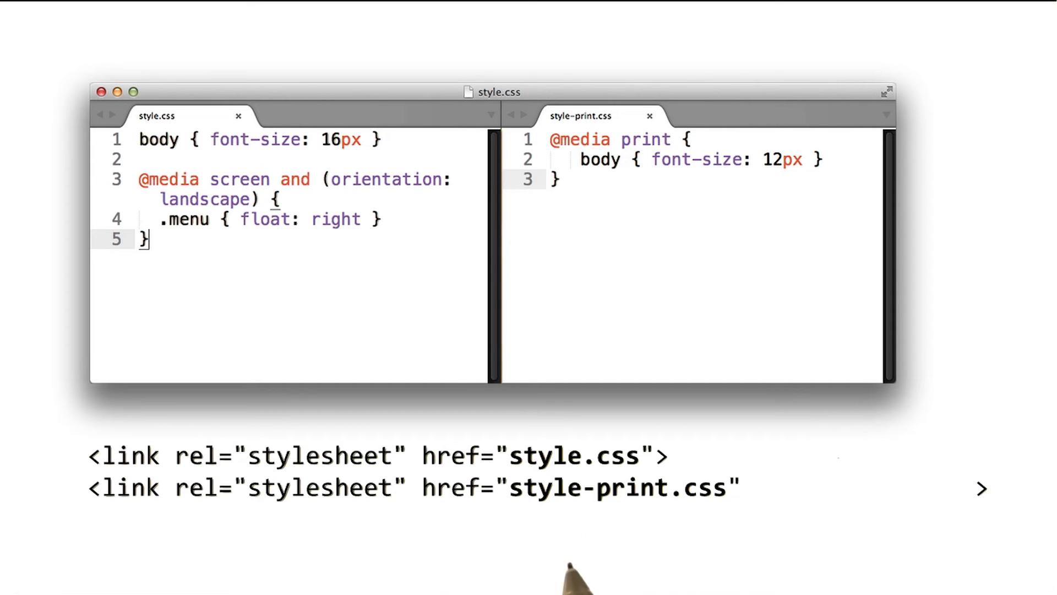